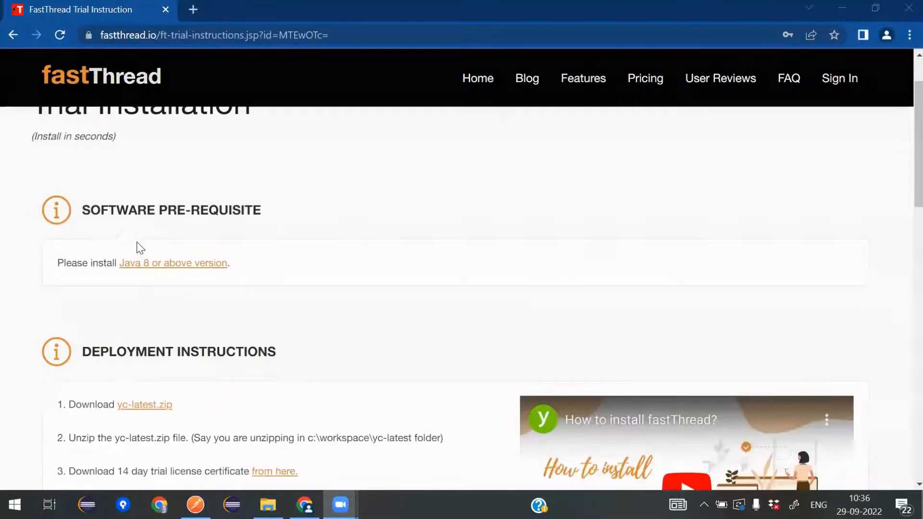
- Download yc-latest.zip from the trial Deployment Instructions and wait for it to finish
scroll("down", 3)
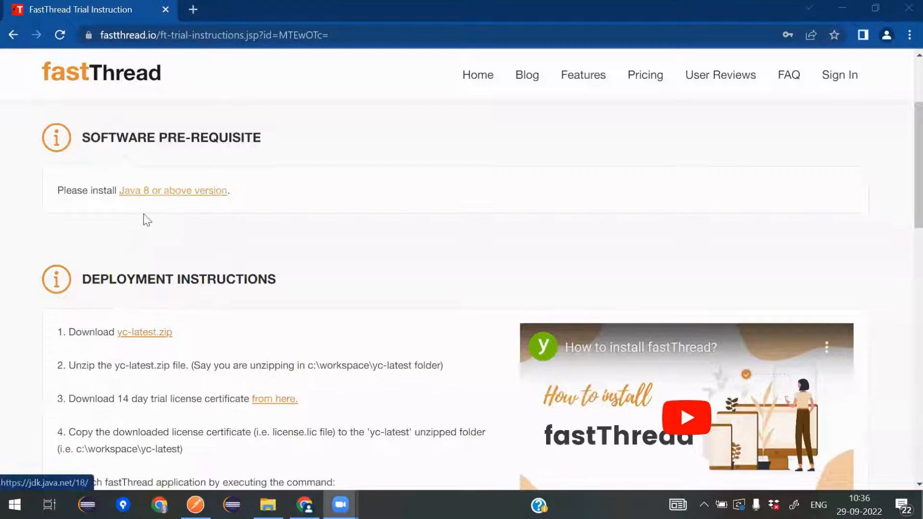
scroll("down", 3)
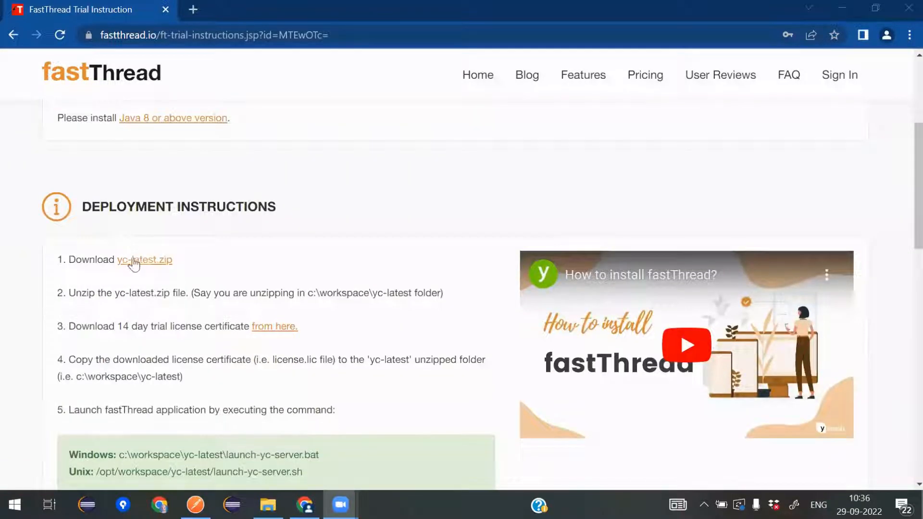
left_click(144, 260)
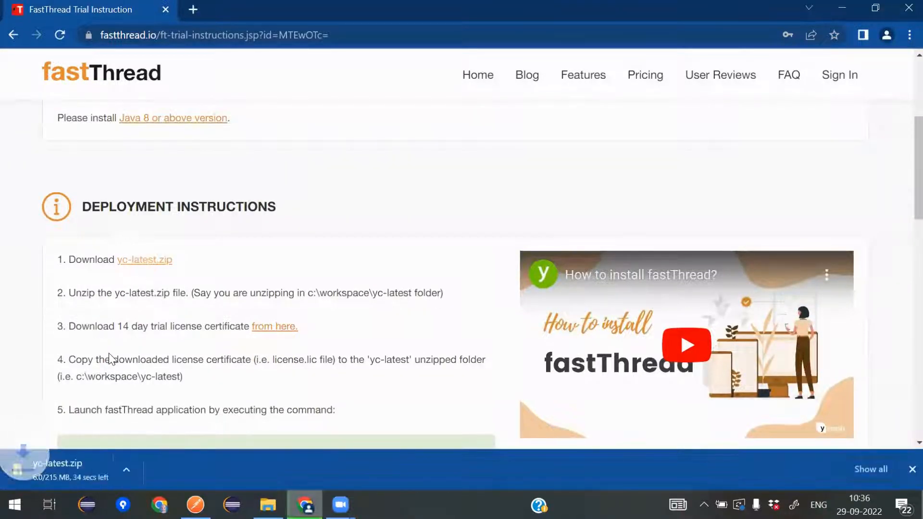
mouse_move(64, 396)
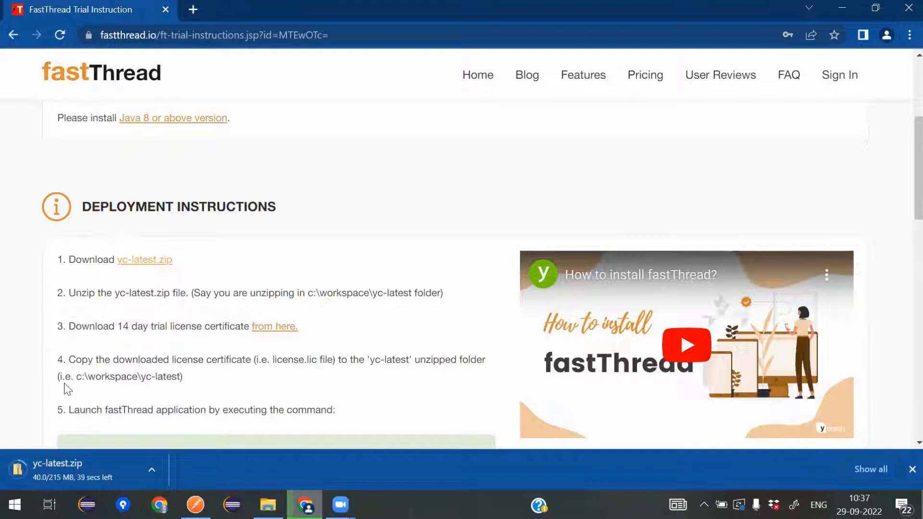
scroll("down", 3)
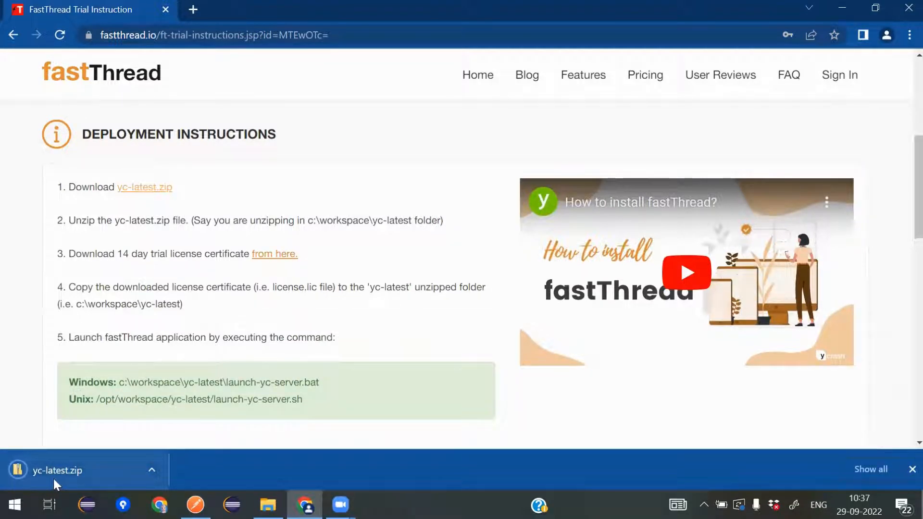
mouse_move(181, 223)
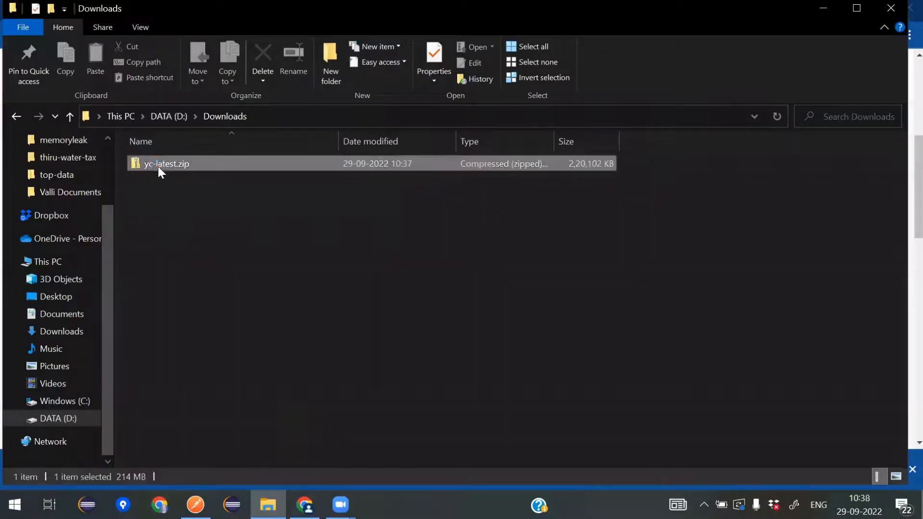
- Extract yc-latest.zip with 7-Zip into D:\Downloads, creating the yc-latest folder
right_click(159, 166)
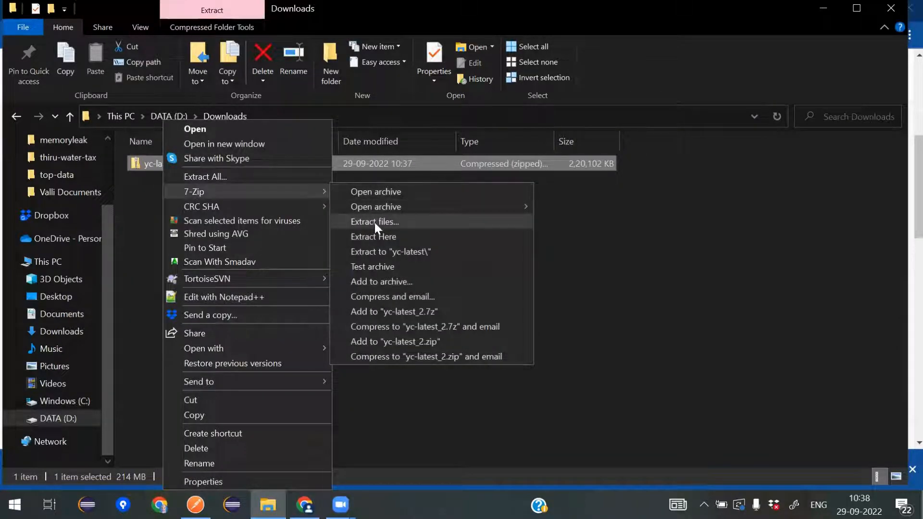
left_click(375, 221)
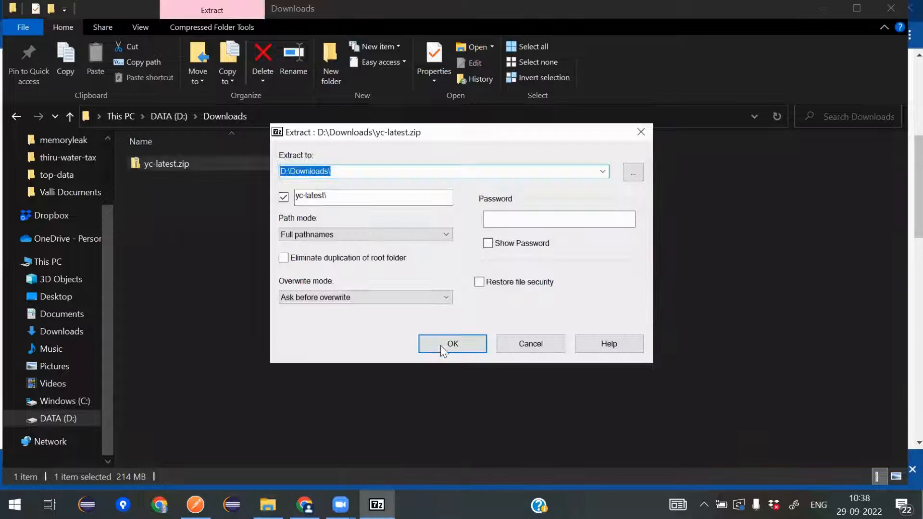
left_click(453, 344)
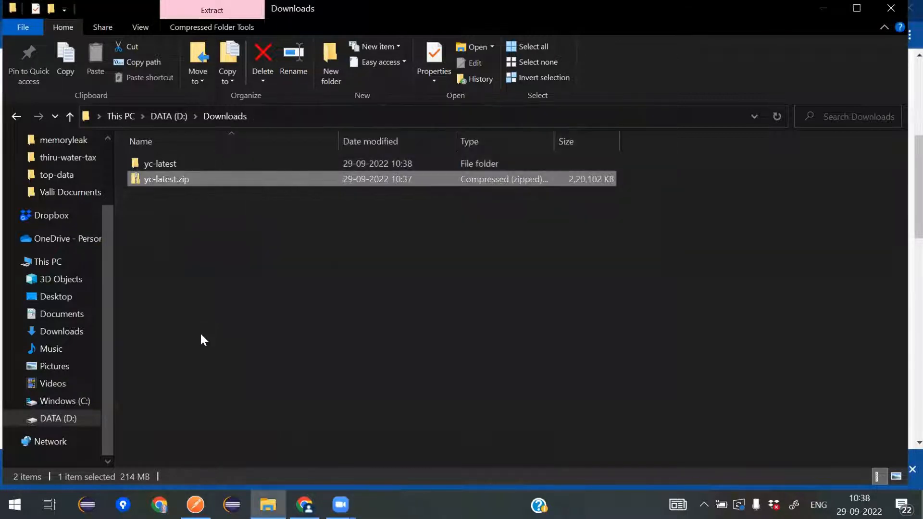
left_click(304, 504)
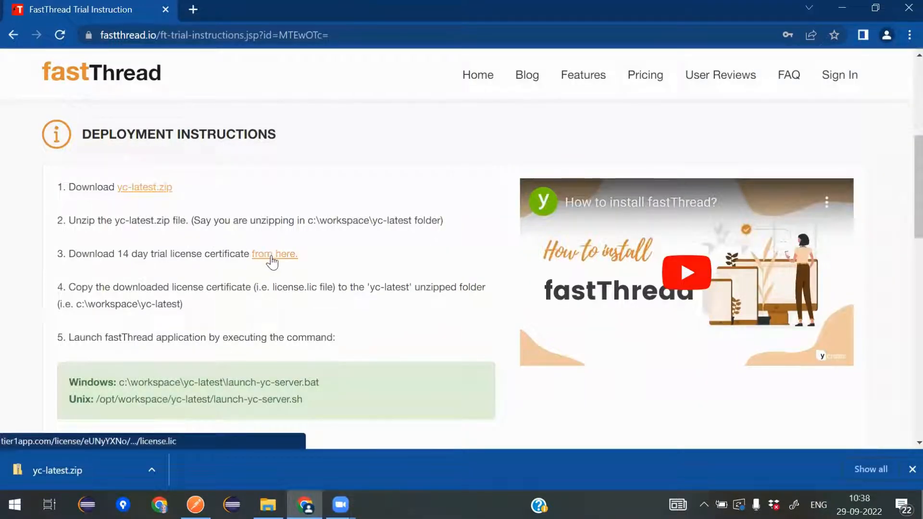
- Download the 14-day trial license.lic from step 3 and show it in Downloads
left_click(273, 253)
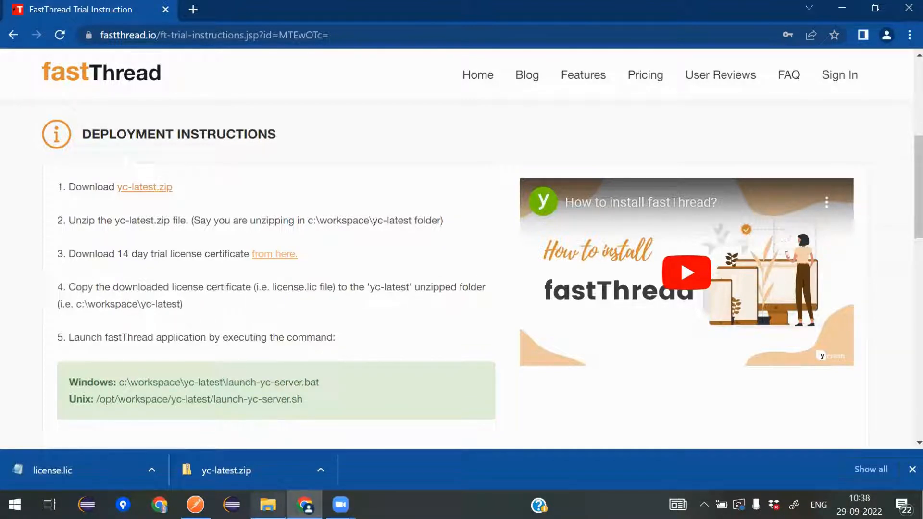
left_click(269, 505)
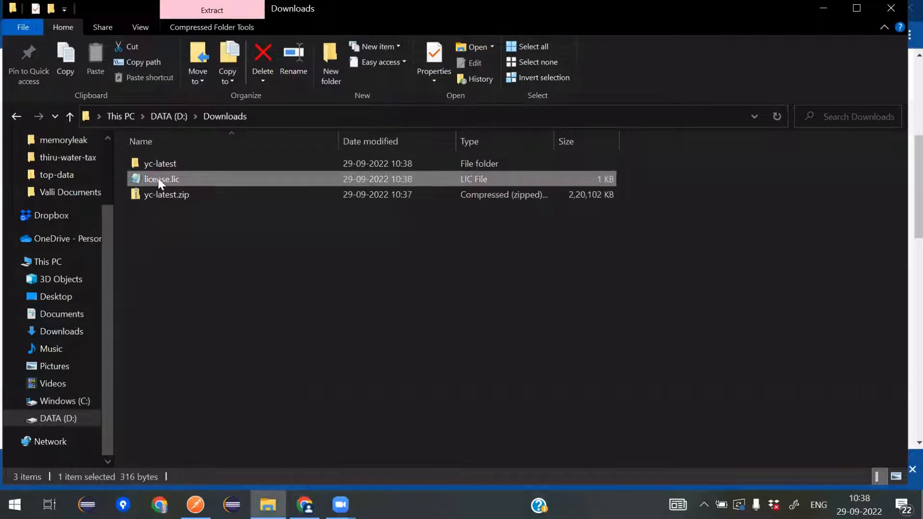
- Copy license.lic from Downloads and paste it inside the yc-latest folder
right_click(161, 179)
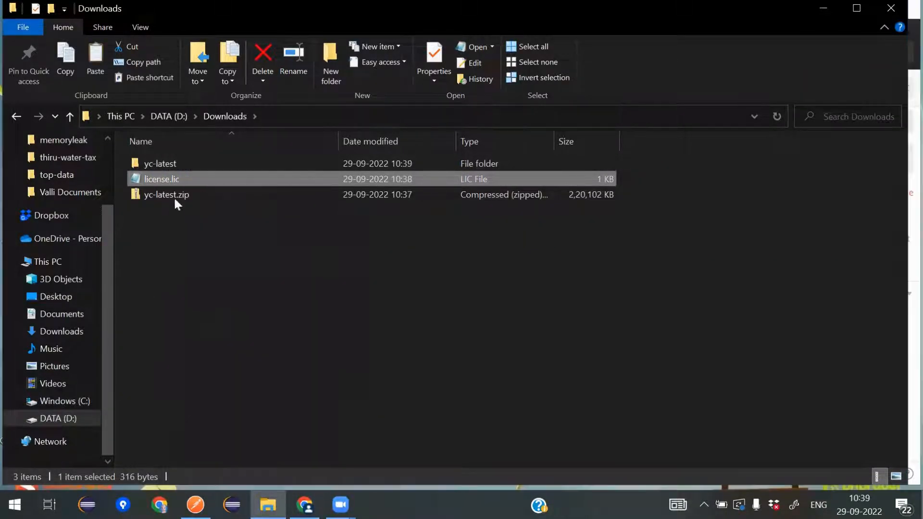
right_click(159, 163)
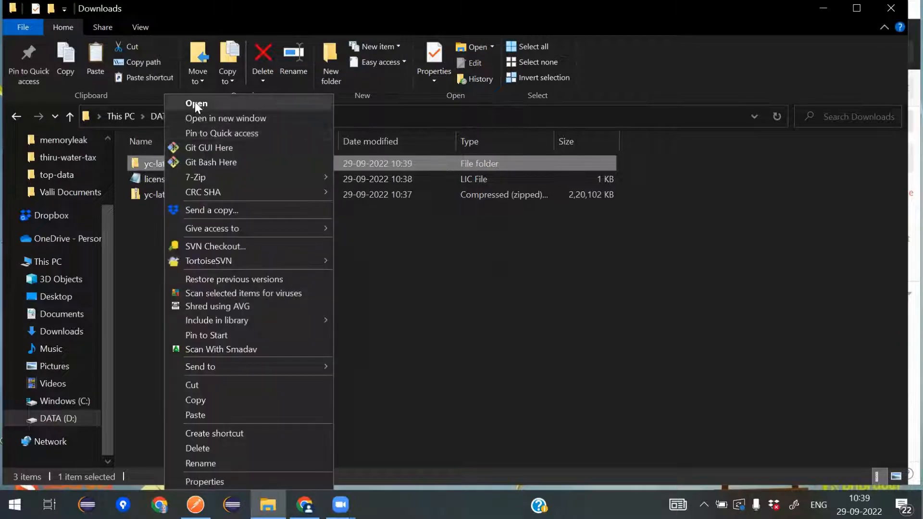
left_click(196, 104)
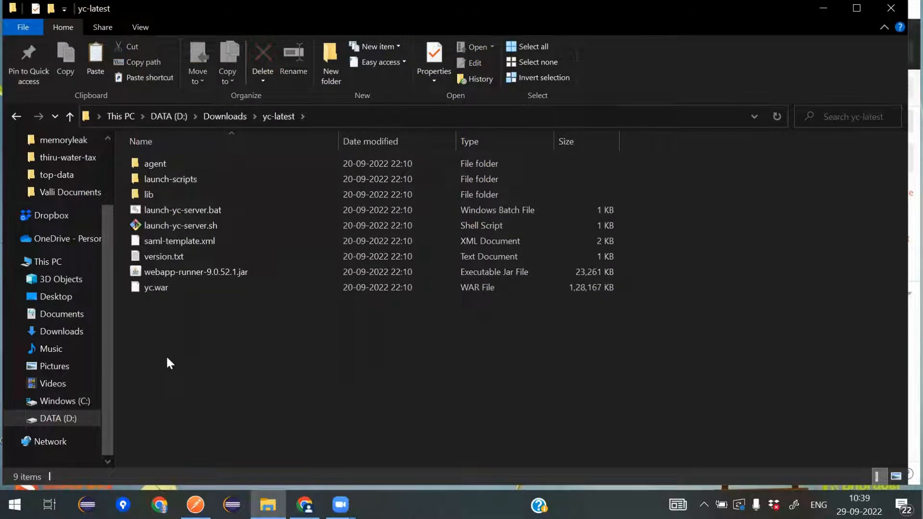
right_click(170, 363)
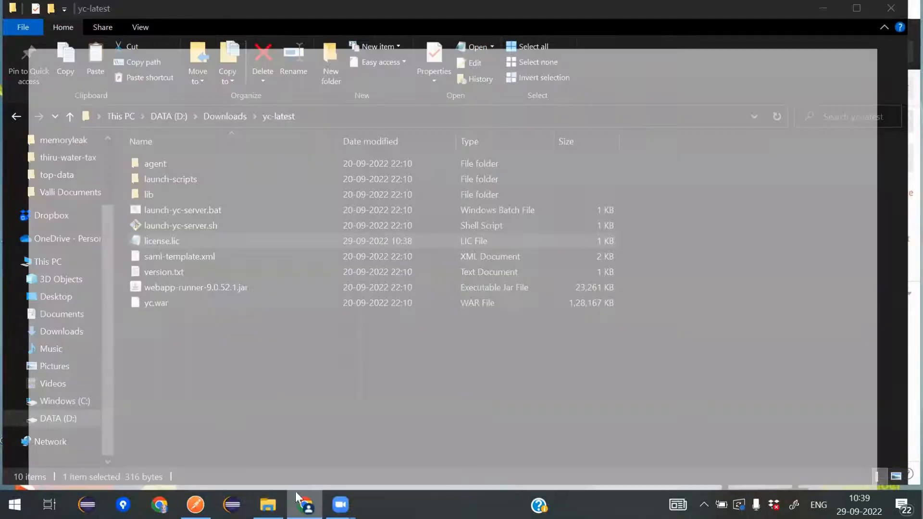
left_click(304, 504)
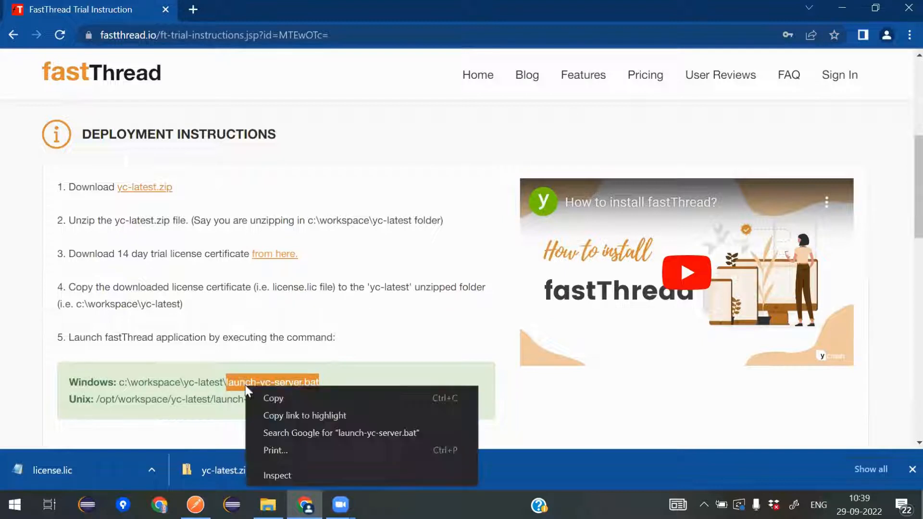
- Copy 'launch-yc-server.bat' from the Windows launch command, back to the yc-latest folder
left_click(277, 433)
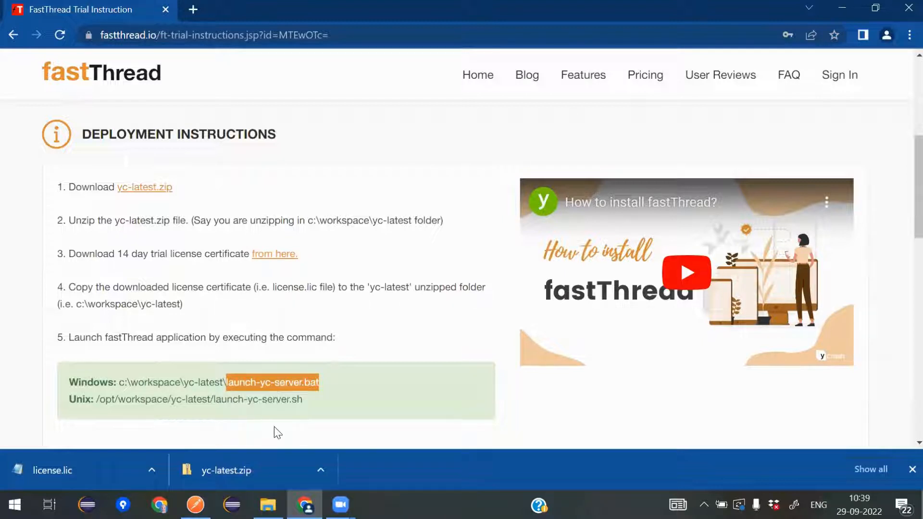
left_click(268, 504)
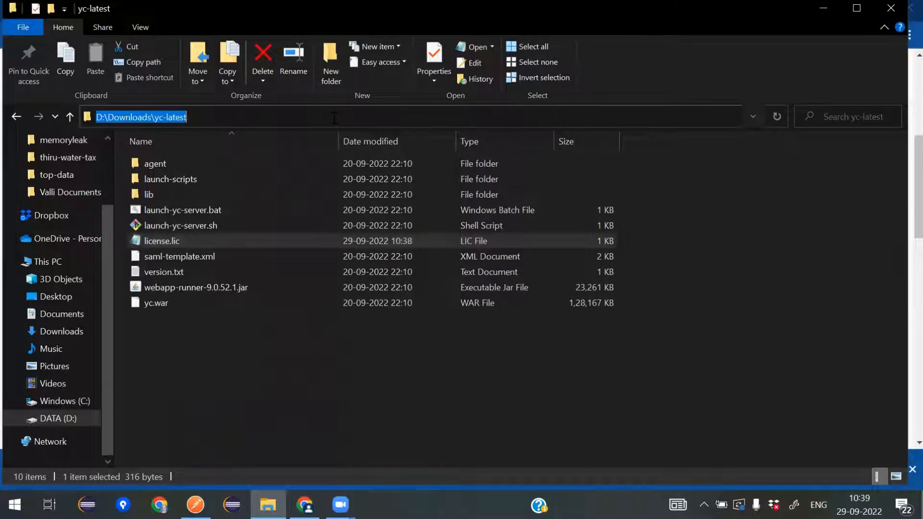
- Run launch-yc-server.bat in a Command Prompt opened from the yc-latest folder
type("C:\\Windows\\System32\\cmd.exe")
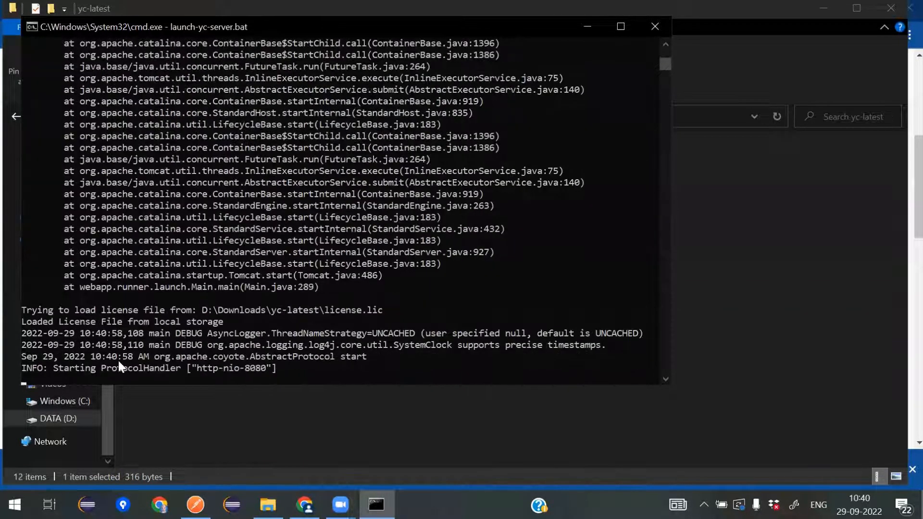
left_click(158, 504)
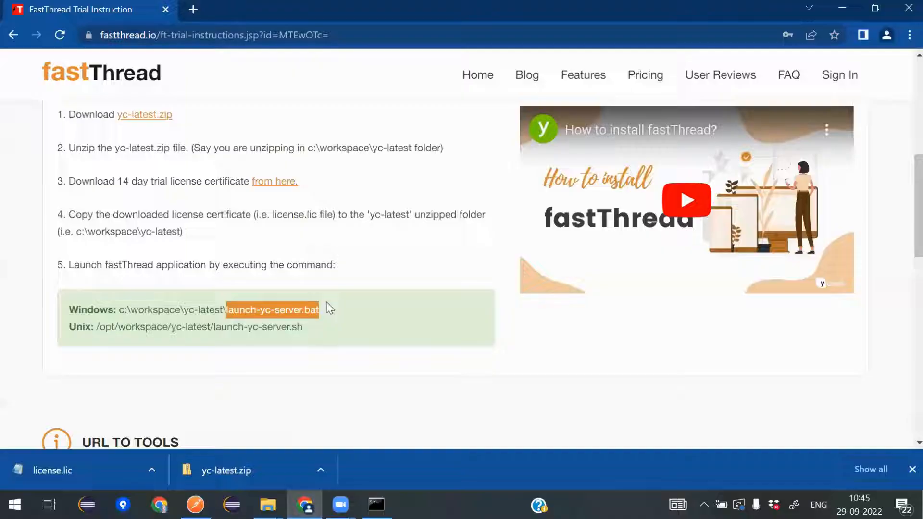
scroll("down", 3)
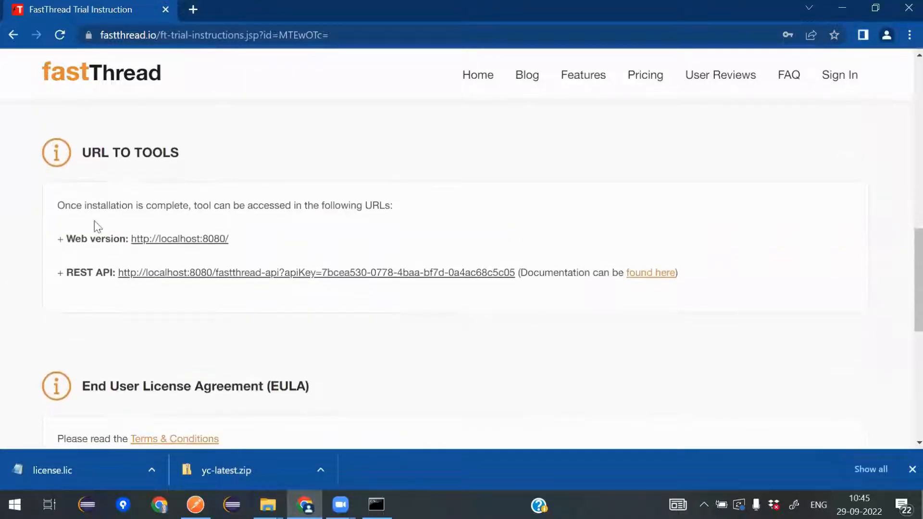
mouse_move(190, 256)
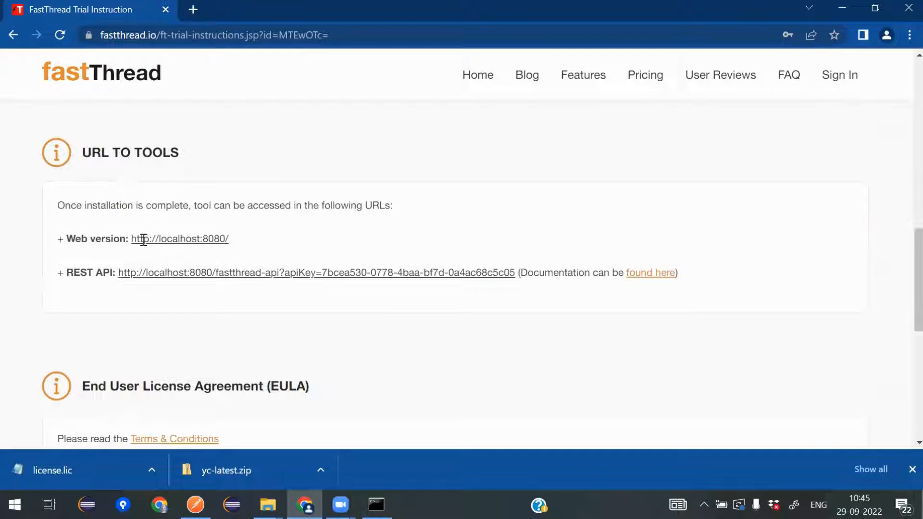
double_click(179, 239)
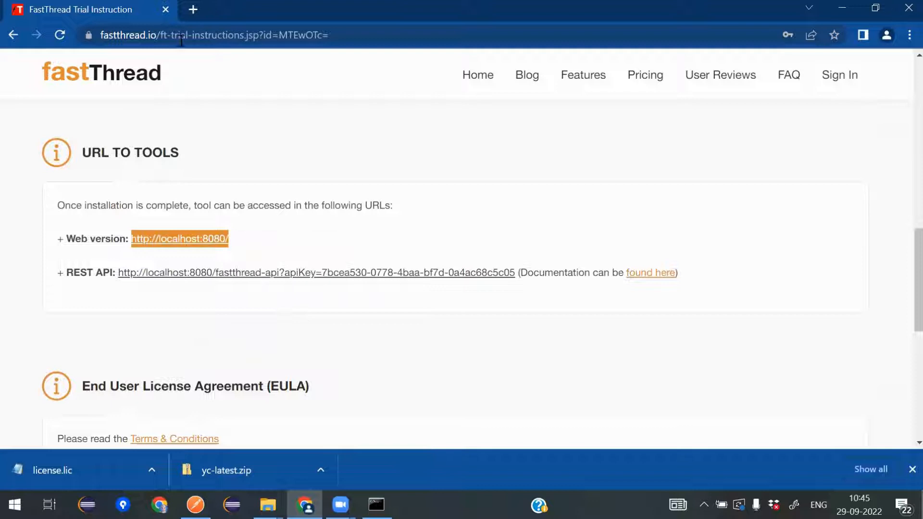
left_click(194, 9)
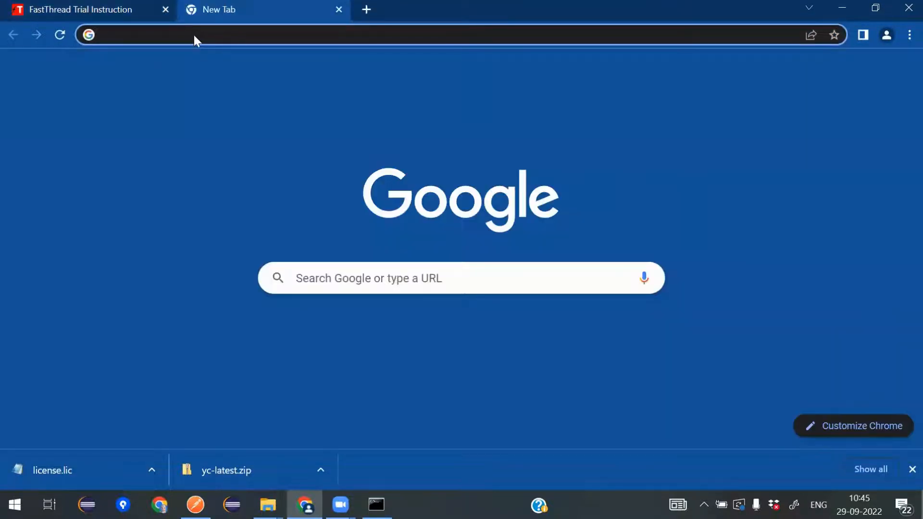
type("http://localhost:8080/")
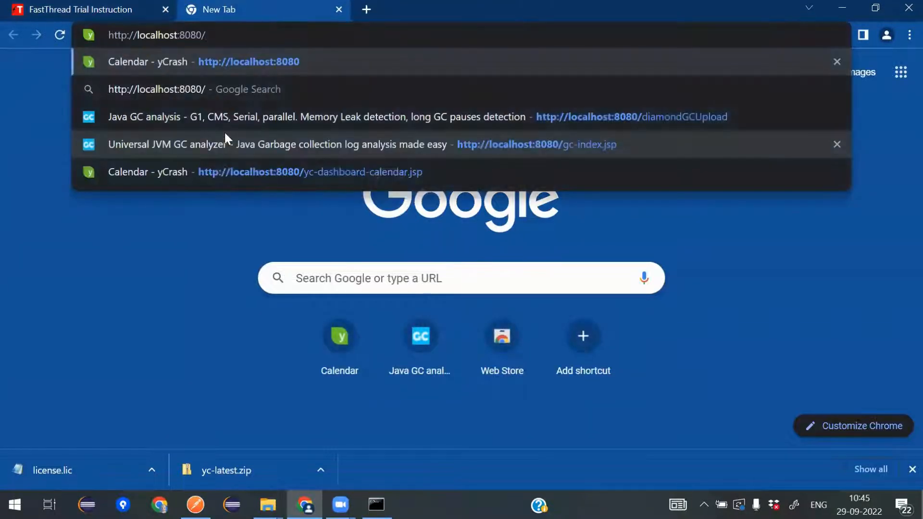
left_click(171, 61)
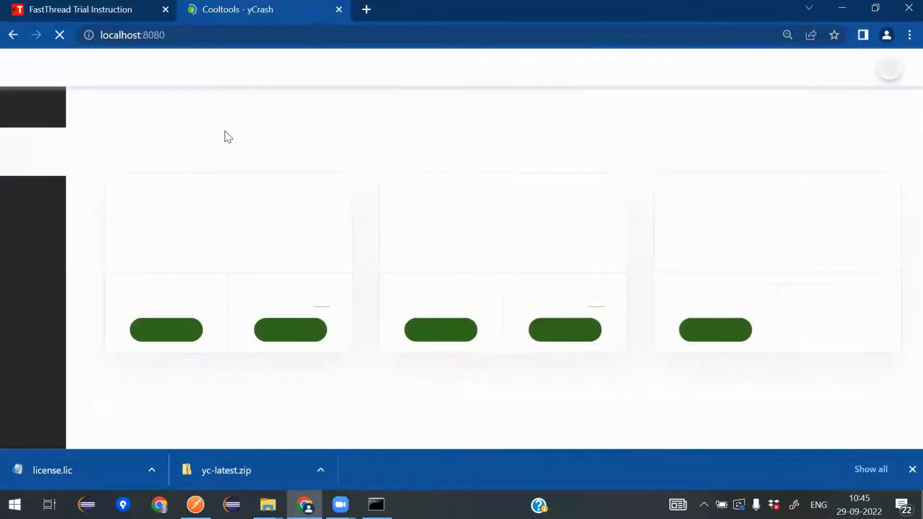